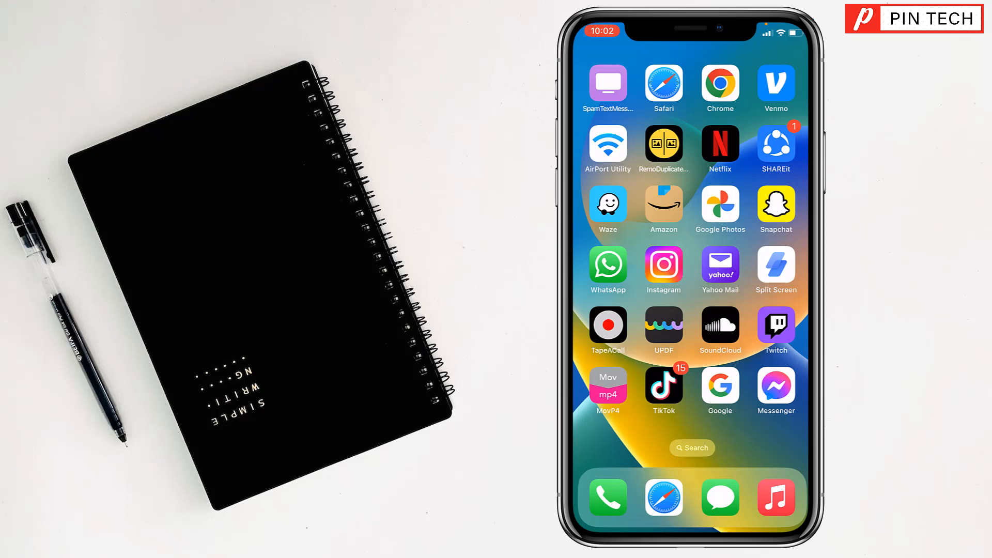
- Launch Instagram from the home screen and go to your own profile page
left_click(662, 266)
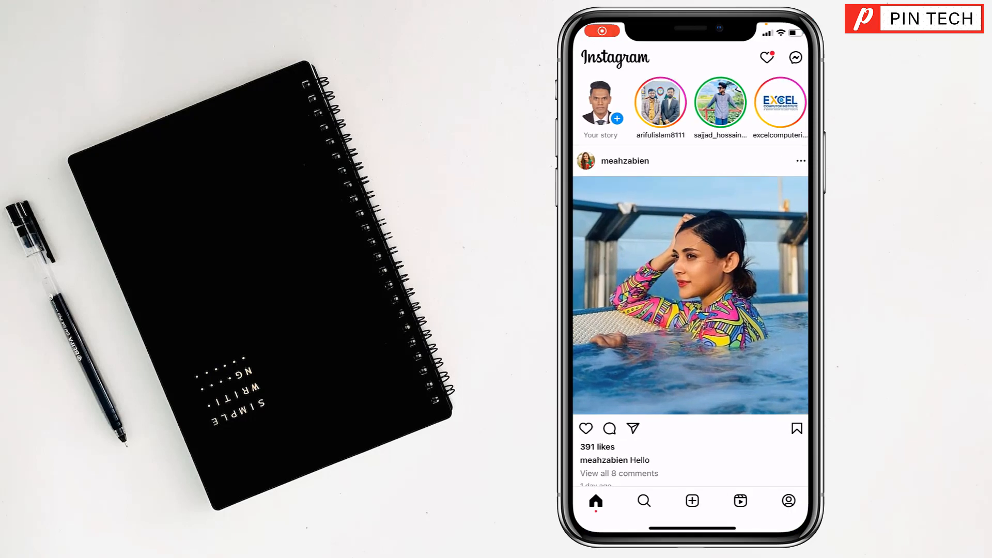
left_click(788, 501)
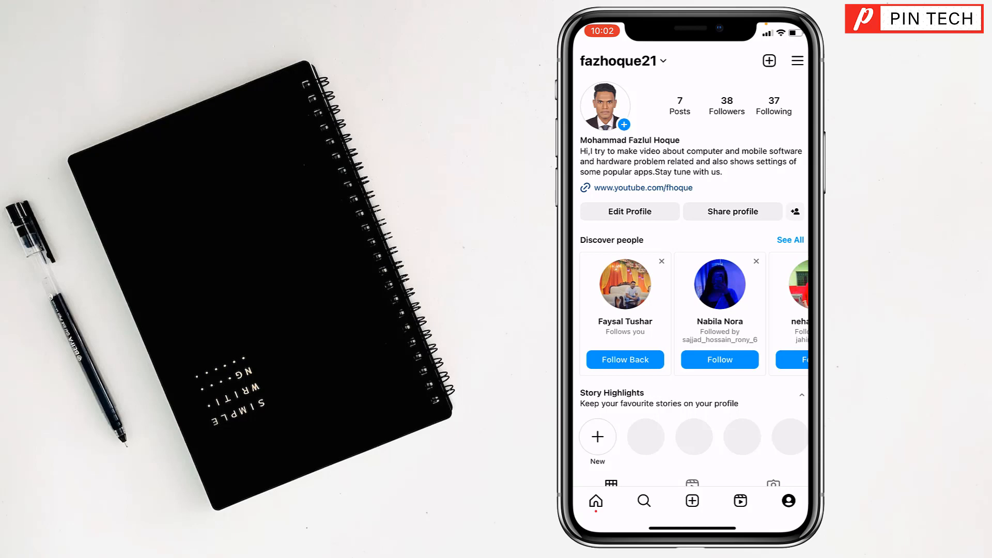
- Open Notifications from the profile menu's Settings and privacy section
left_click(796, 60)
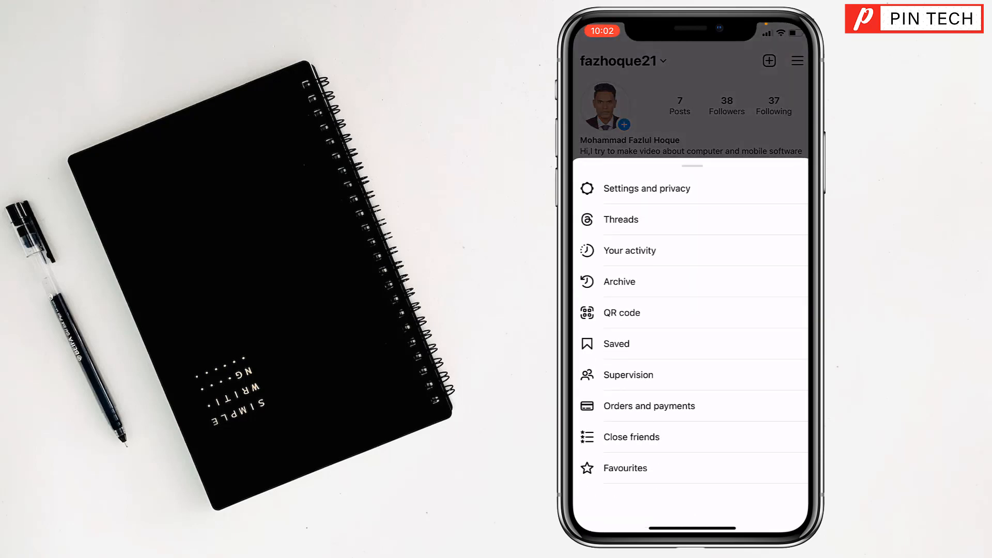
left_click(647, 188)
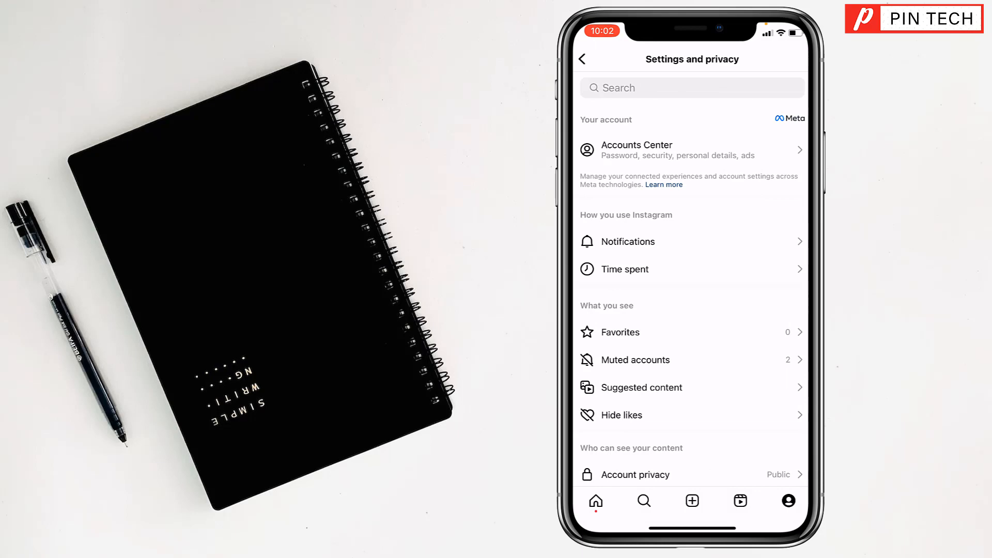
left_click(629, 241)
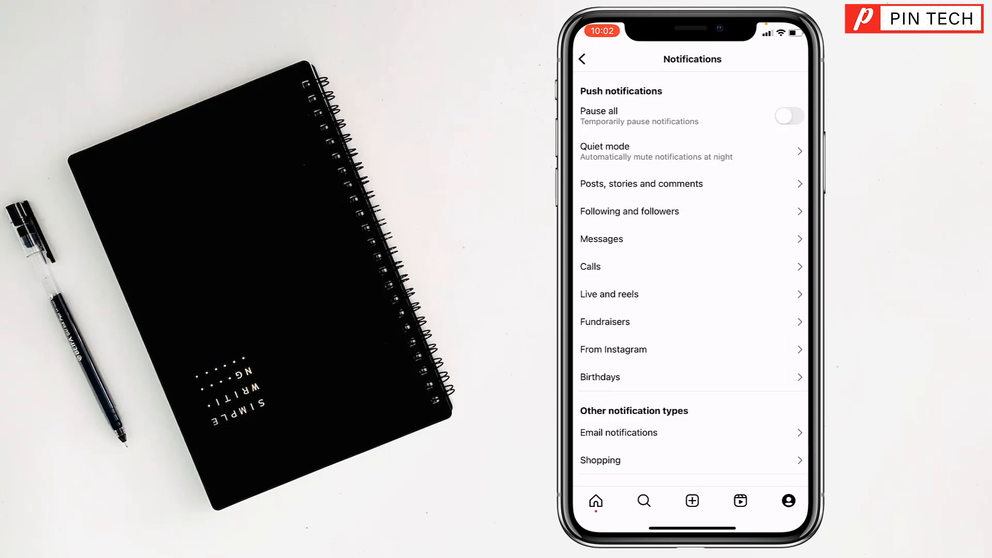
- Under Posts, stories and comments, set First posts and stories to Off
left_click(641, 183)
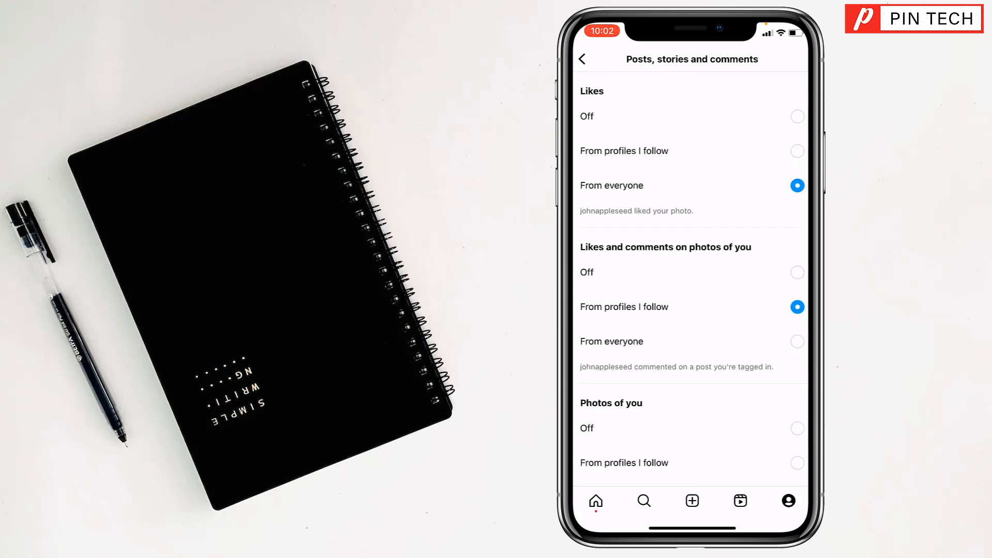
scroll("down", 3)
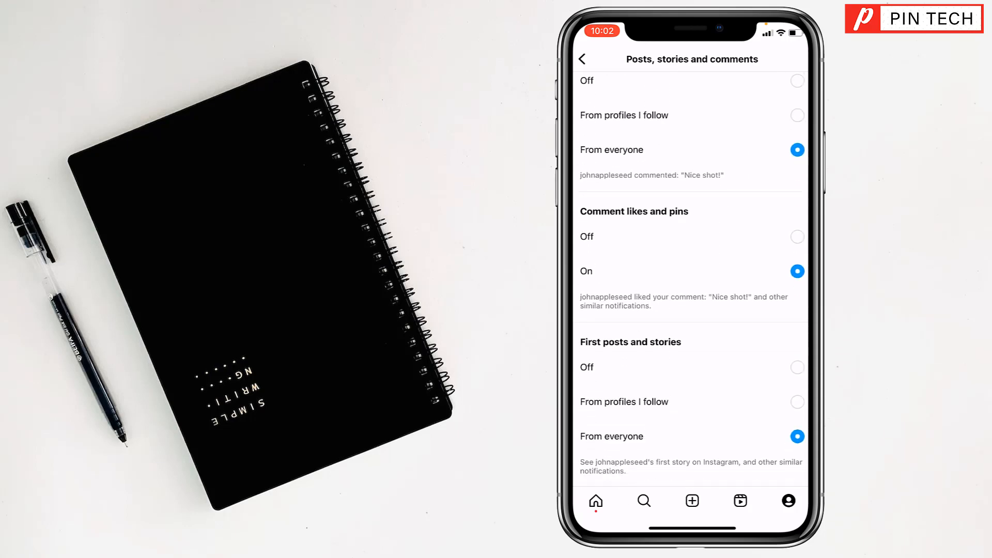
scroll("down", 3)
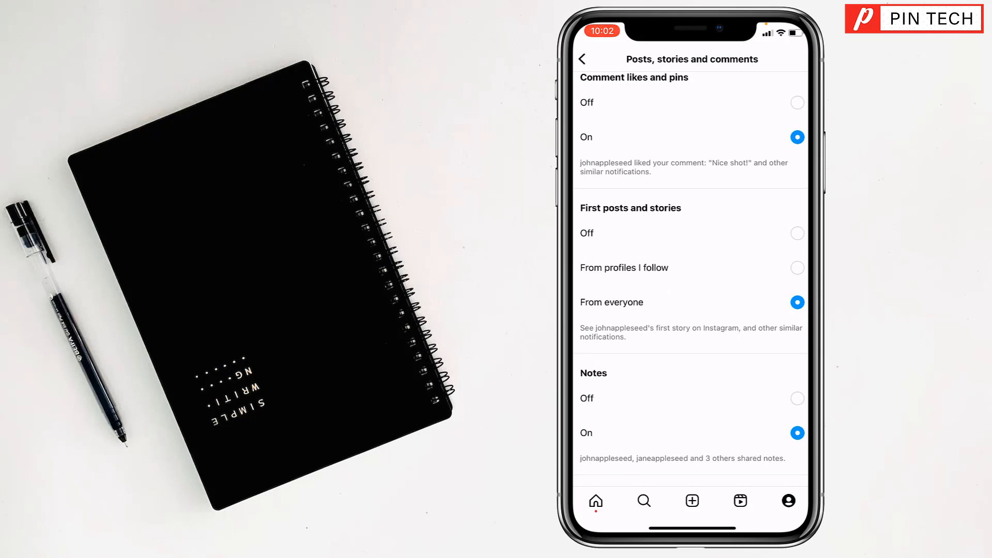
left_click(797, 233)
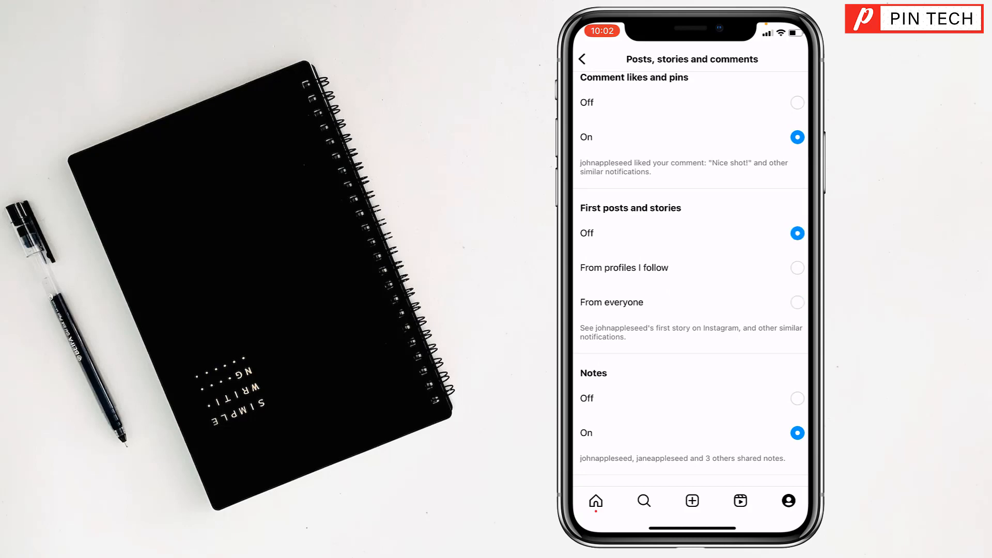